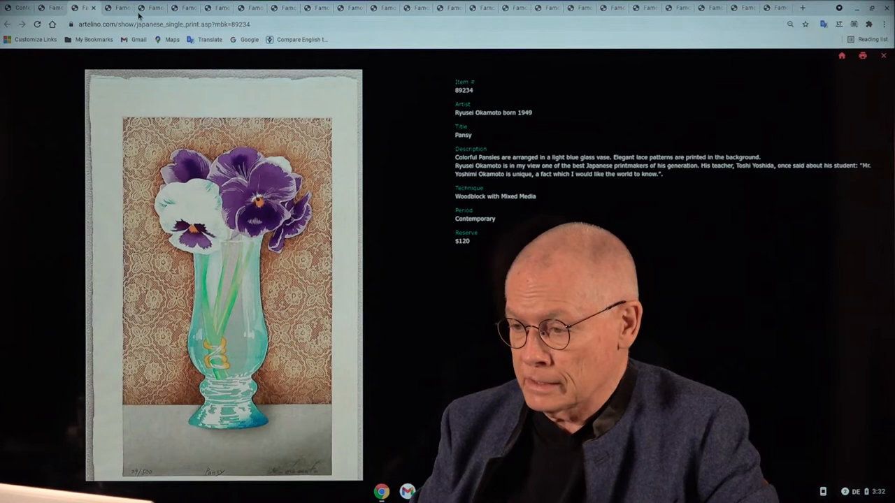
Step: Switch to the Paul Binnie 'Flowers of One Hundred Years' woodblock listing with $1,000 reserve
{"action": "left_click", "coordinate": [117, 7]}
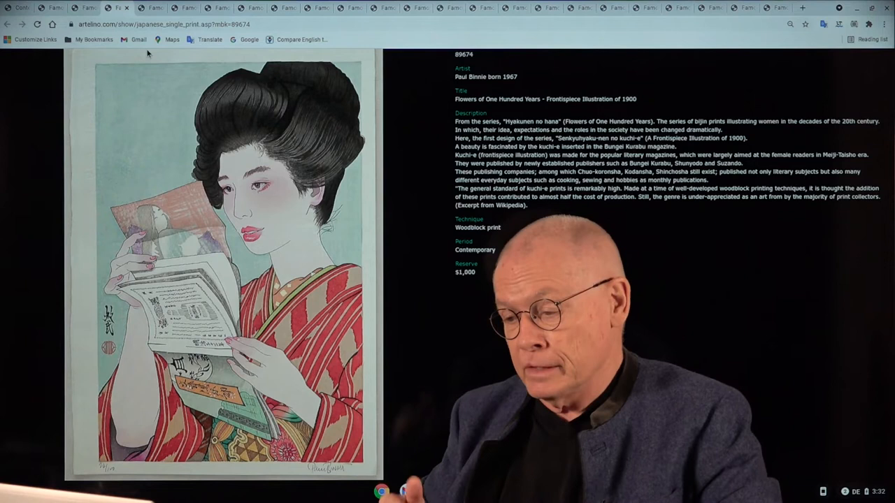
{"action": "mouse_move", "coordinate": [171, 39]}
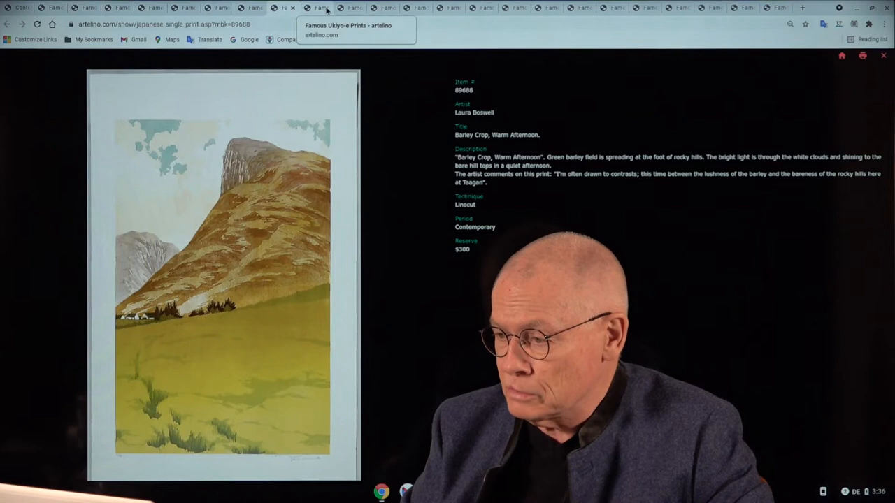
Step: Switch through the Stephen McMillan 'River's End' listing to Osamu Sugiyama's 'Shining Lake' Mt. Fuji print
{"action": "left_click", "coordinate": [316, 9]}
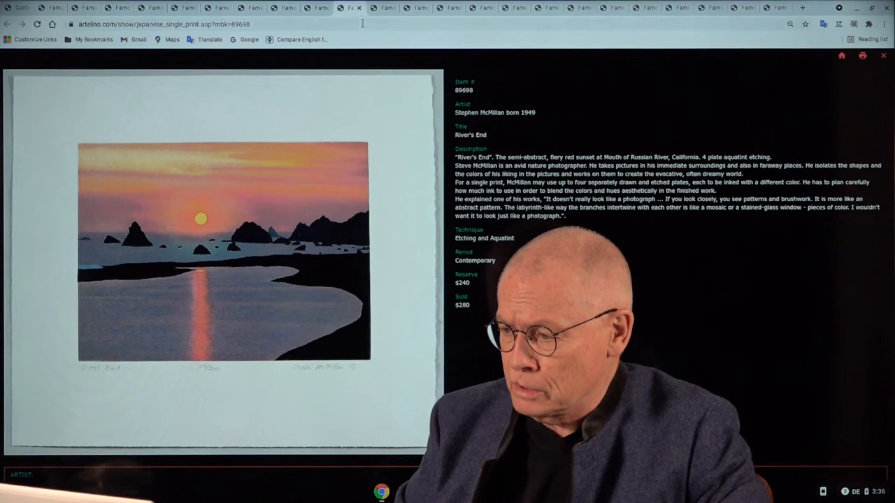
{"action": "left_click", "coordinate": [384, 7]}
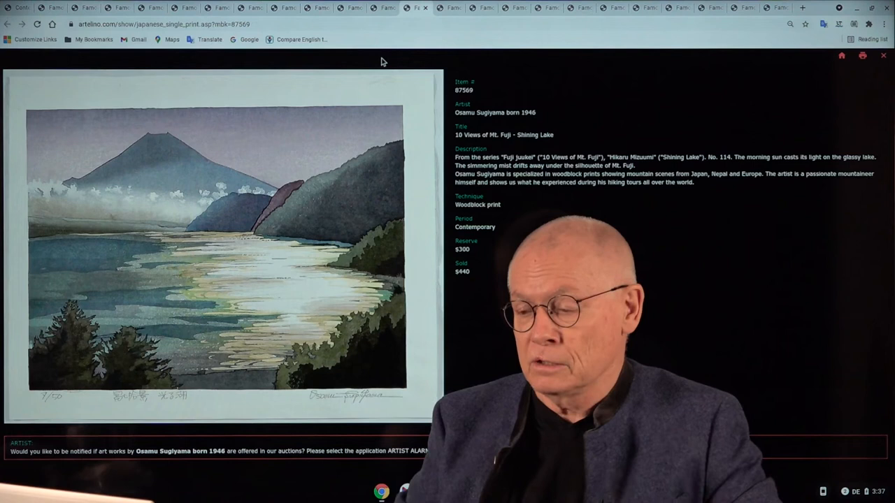
{"action": "mouse_move", "coordinate": [455, 8]}
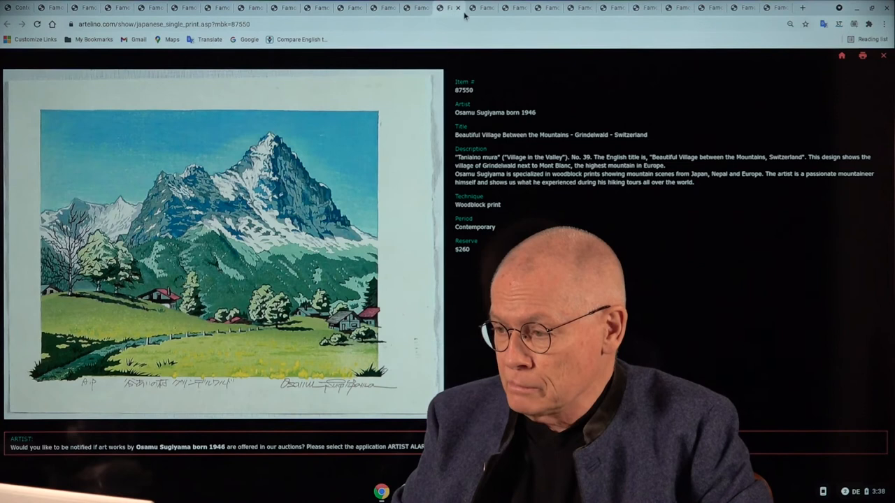
{"action": "mouse_move", "coordinate": [483, 8]}
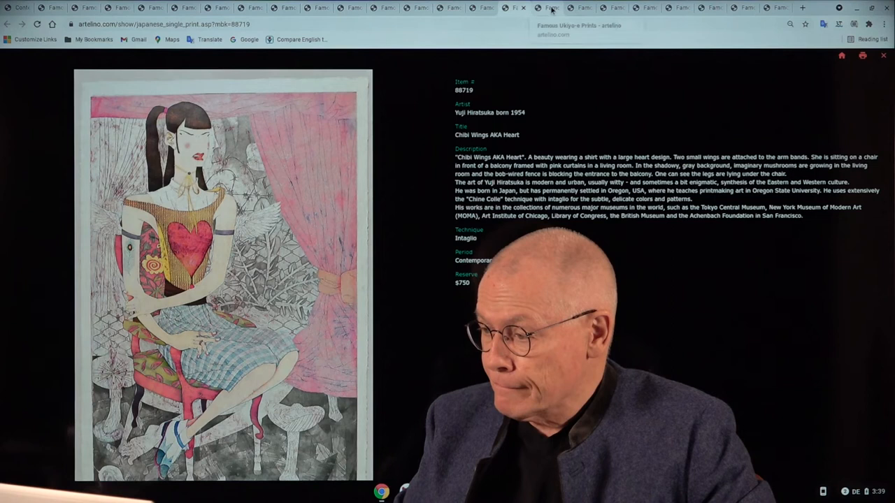
Step: Switch to the next listing tab, Koichi Maeda's 'Barbershop in Sato-uchi' woodblock print with $320 reserve
{"action": "left_click", "coordinate": [580, 8]}
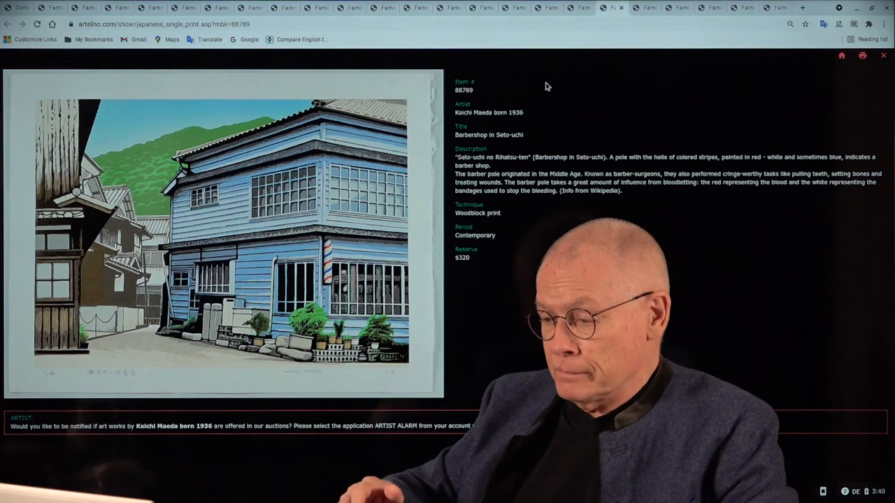
{"action": "mouse_move", "coordinate": [643, 8]}
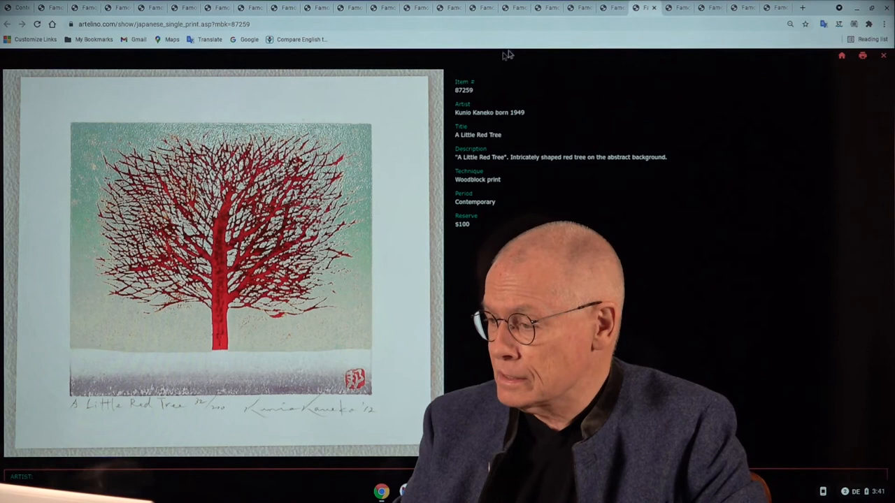
{"action": "mouse_move", "coordinate": [674, 20]}
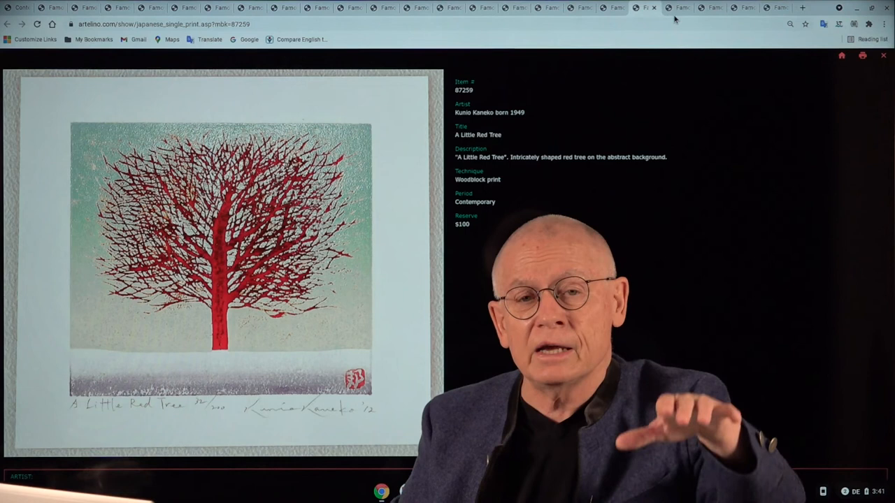